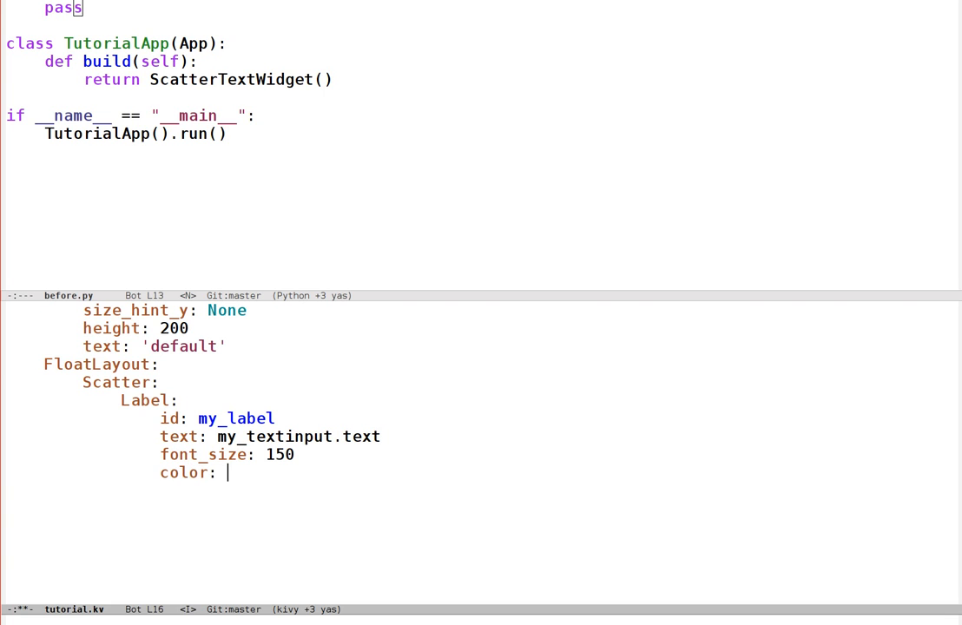
Step: Add an empty on_text: property (and a font_size: line) inside the TextInput rule of tutorial.kv
{"action": "type", "text": "["}
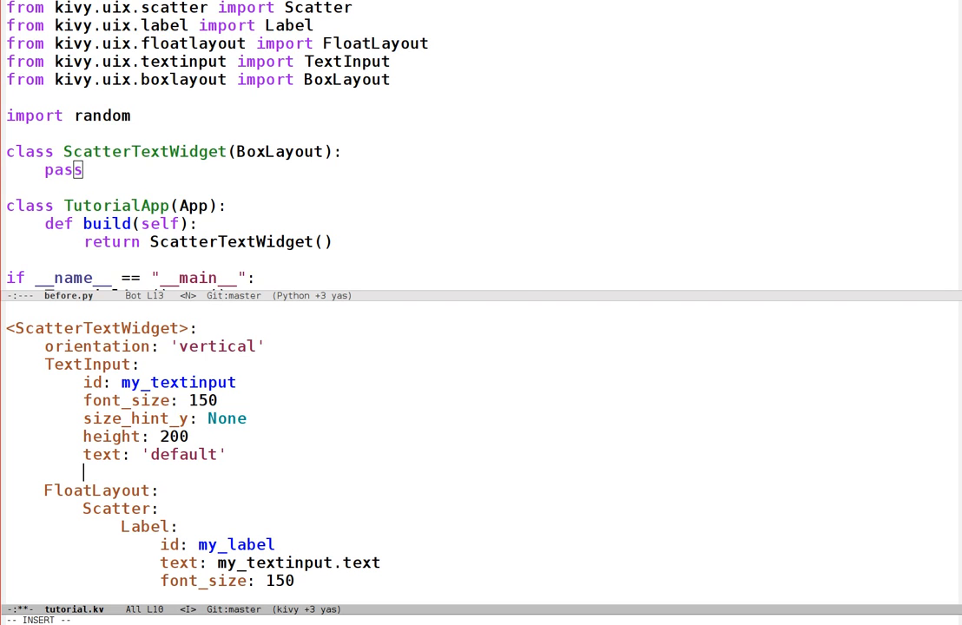
{"action": "type", "text": "on_text:"}
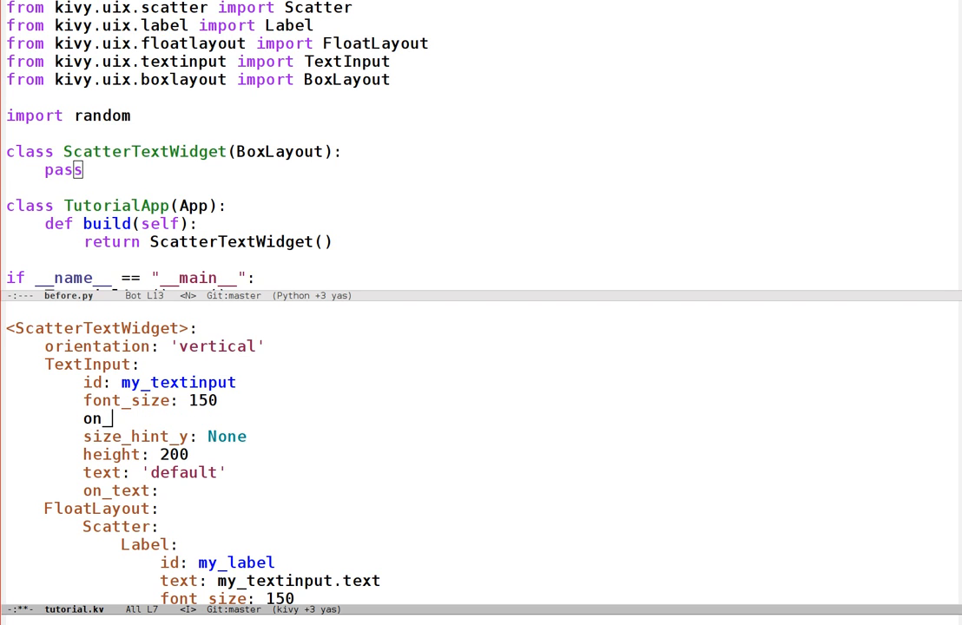
{"action": "type", "text": "font_size:"}
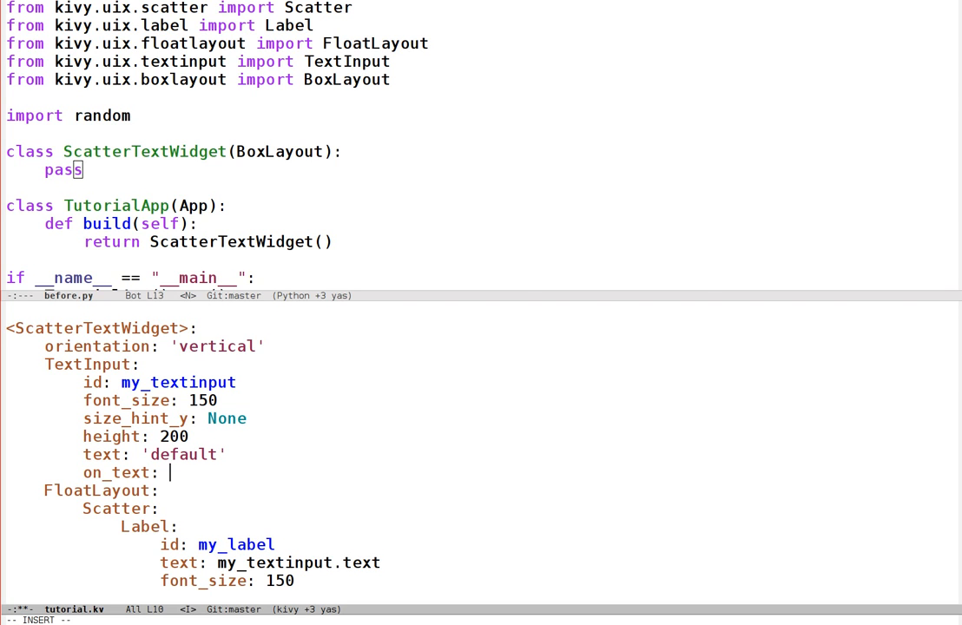
Step: Leave insert mode and switch over to before.py to clear the ScatterTextWidget placeholder
{"action": "key", "text": "Escape"}
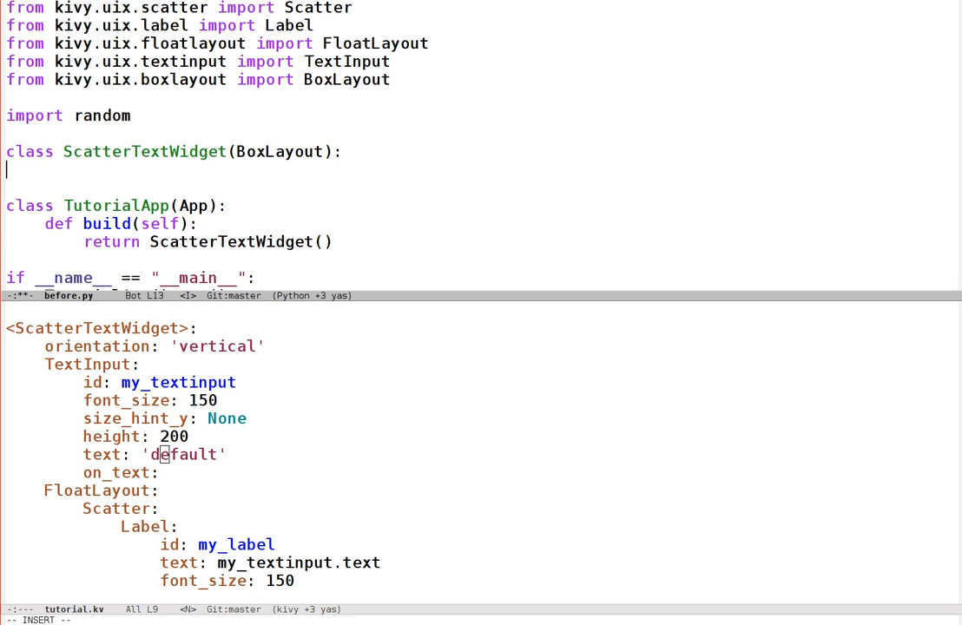
Step: Write def change_label_colour(self, *args): in ScatterTextWidget and complete the import random line
{"action": "type", "text": "def"}
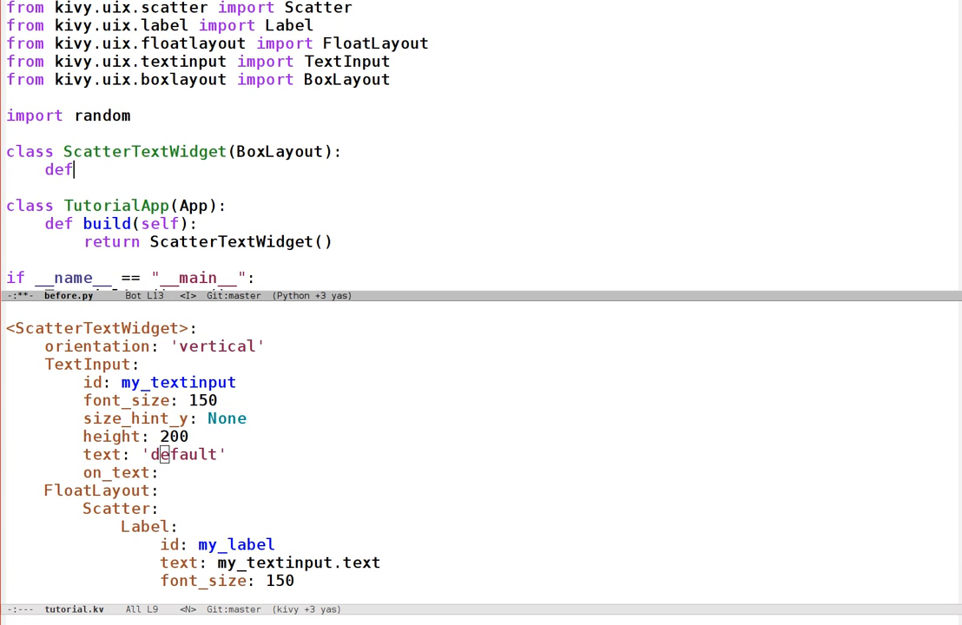
{"action": "type", "text": "change_label_colour"}
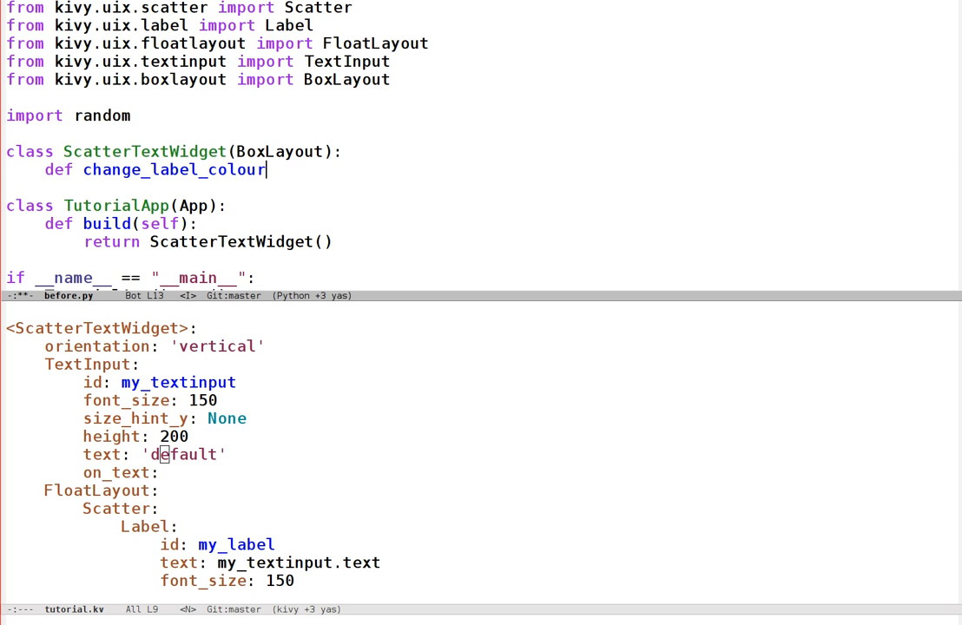
{"action": "type", "text": "(self, *args):"}
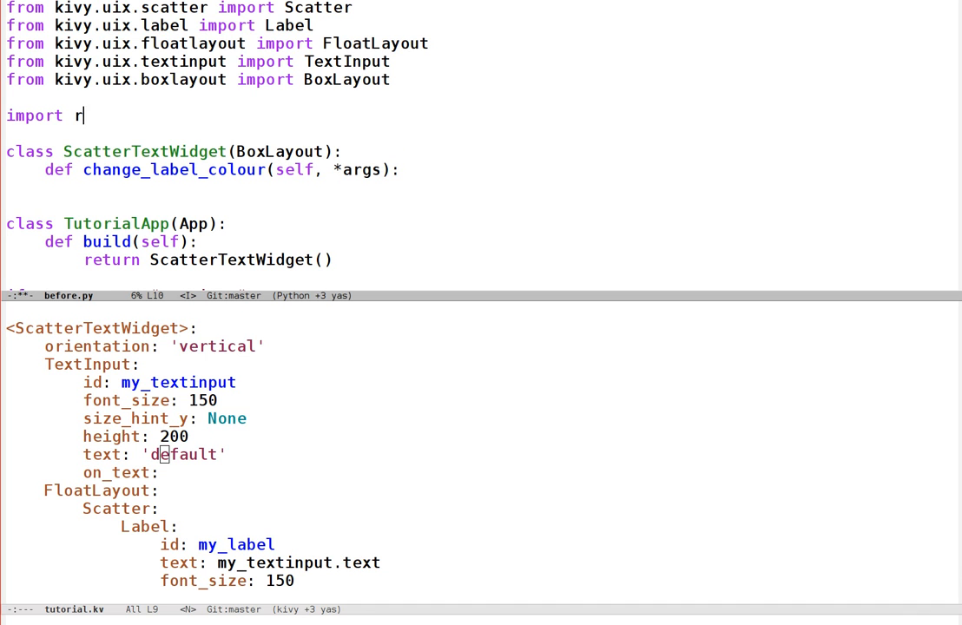
{"action": "type", "text": "andom"}
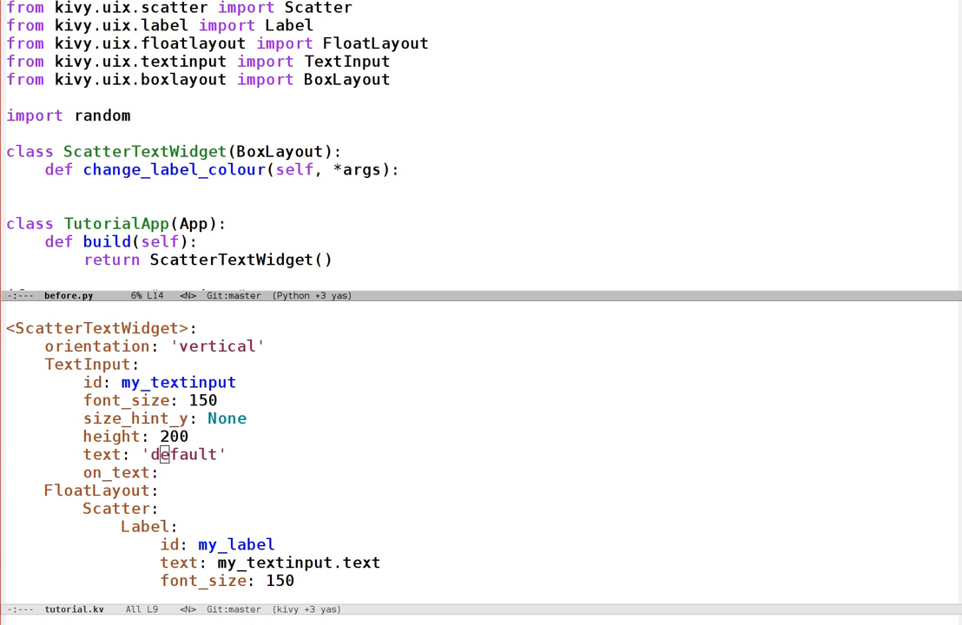
{"action": "key", "text": "i"}
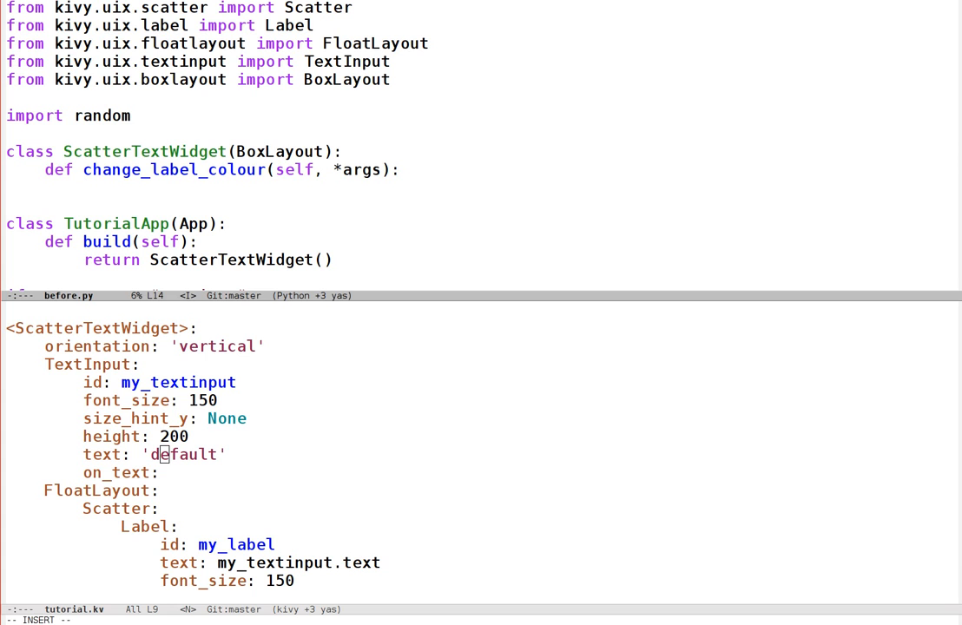
Step: Give the method the body colour = [random.random() for i in xrange(3)] + [1]
{"action": "type", "text": "colour ="}
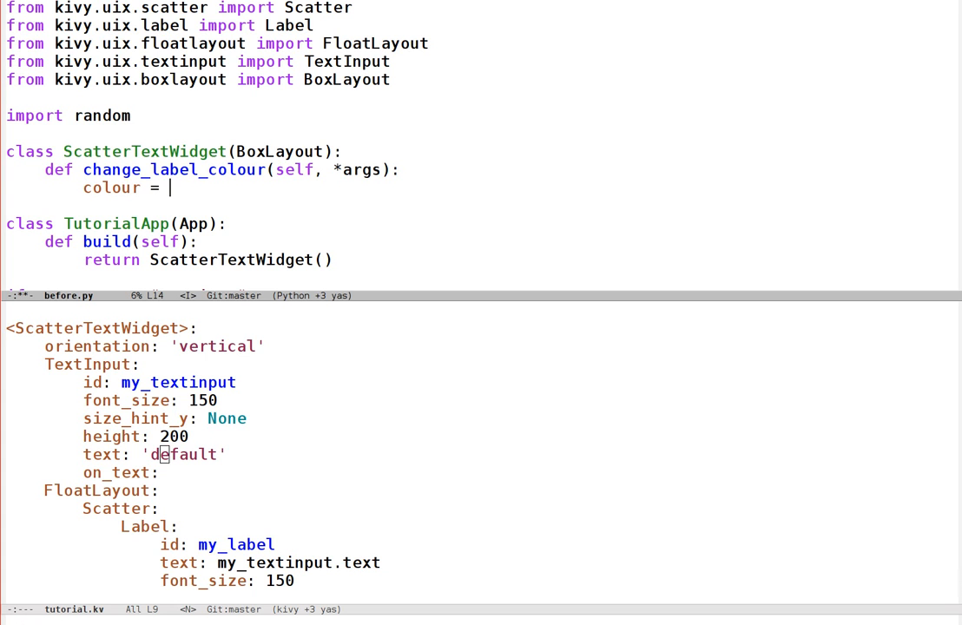
{"action": "type", "text": "[random.random"}
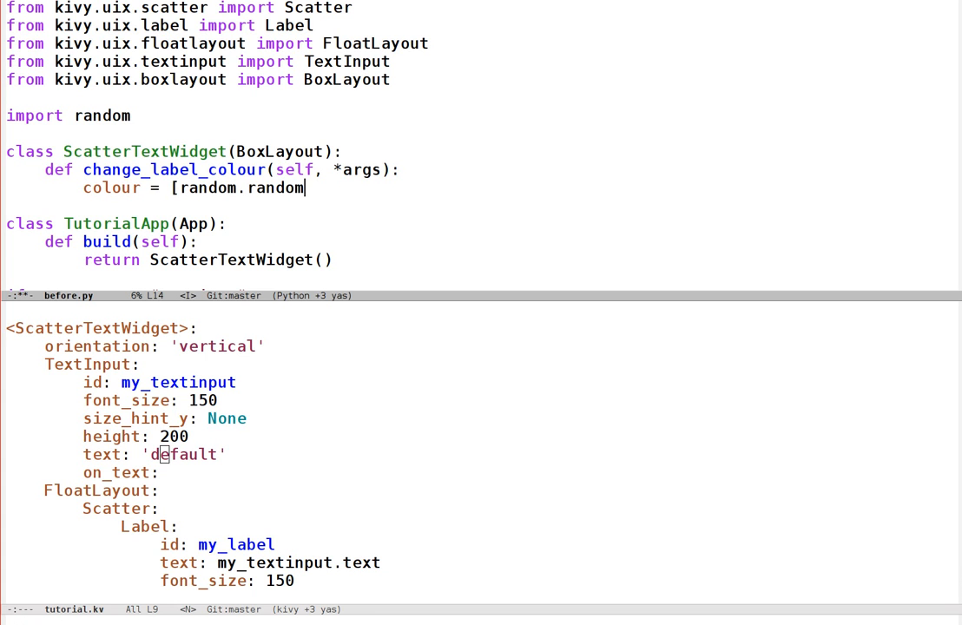
{"action": "type", "text": "()"}
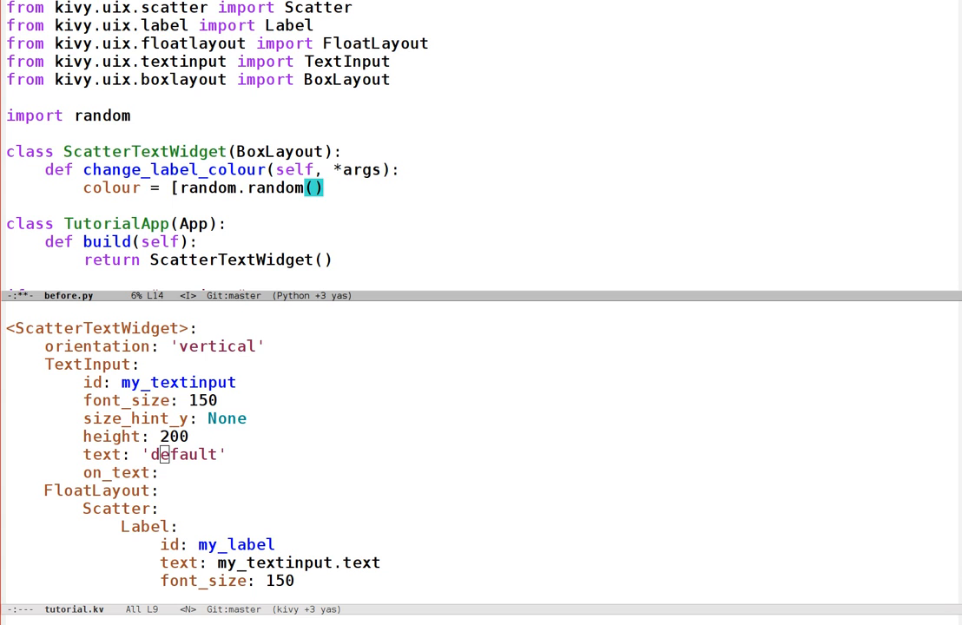
{"action": "type", "text": "for i in xrange("}
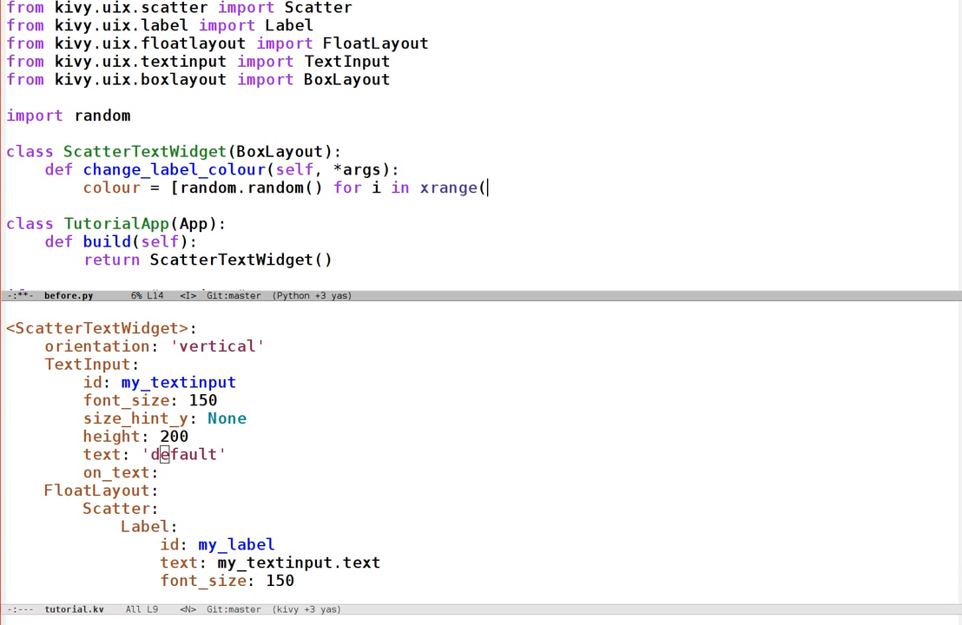
{"action": "type", "text": "3)] + [1]"}
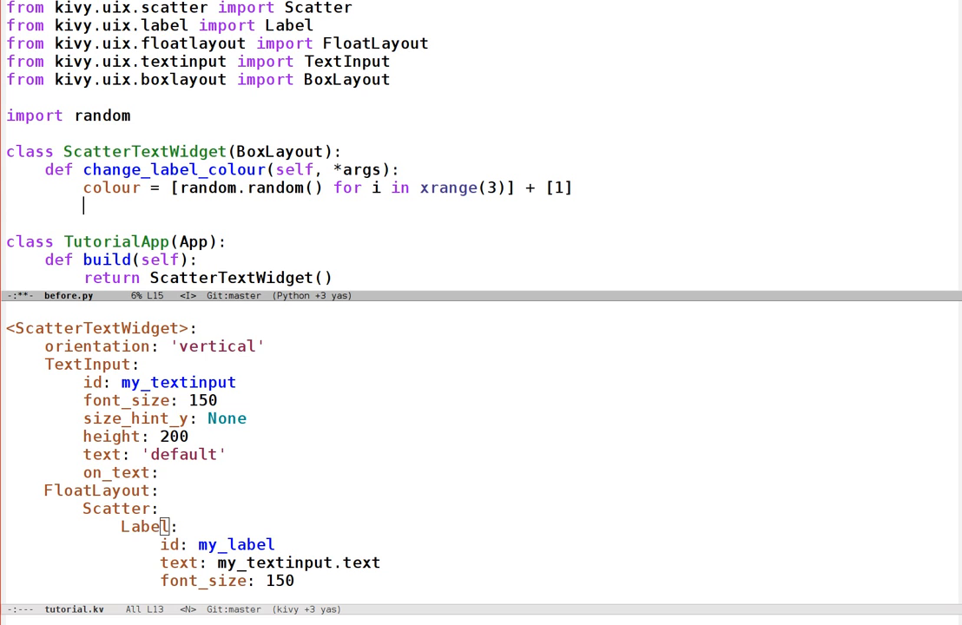
Step: Fetch label = self.ids['my_label'] and assign label.color = colour in the method
{"action": "type", "text": "label ="}
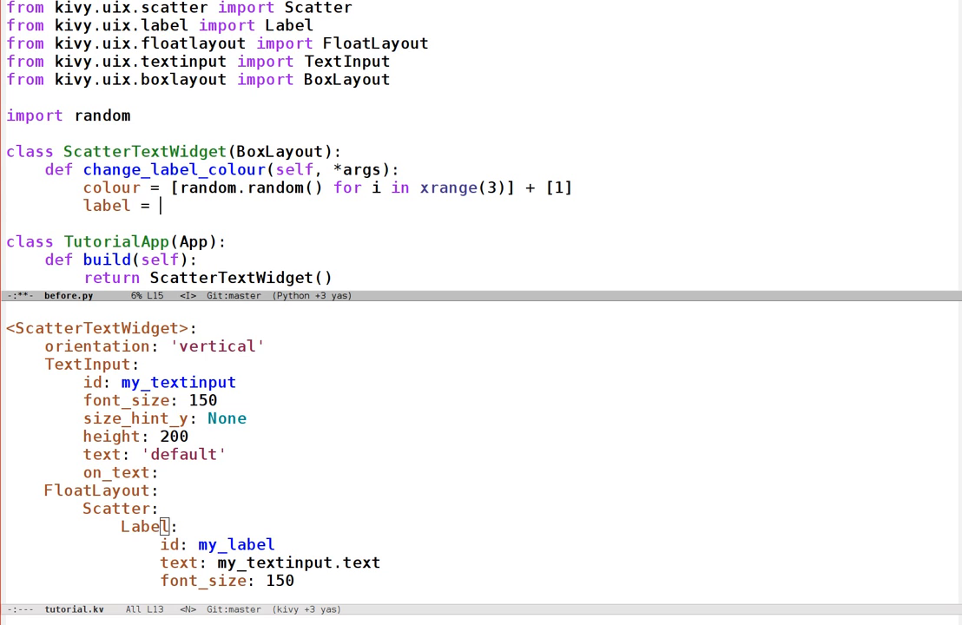
{"action": "type", "text": "self.ids["}
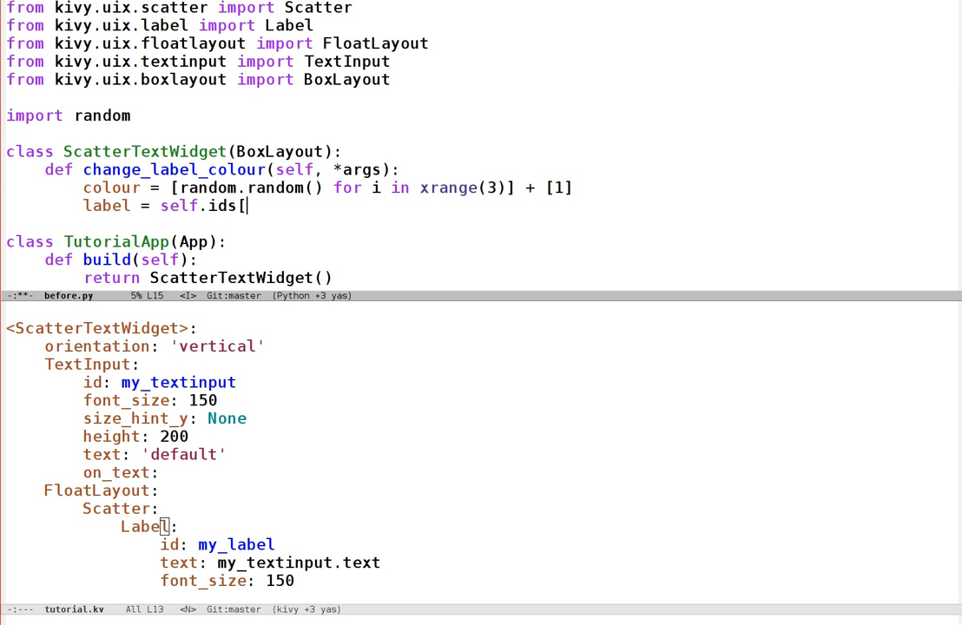
{"action": "type", "text": "'my_label"}
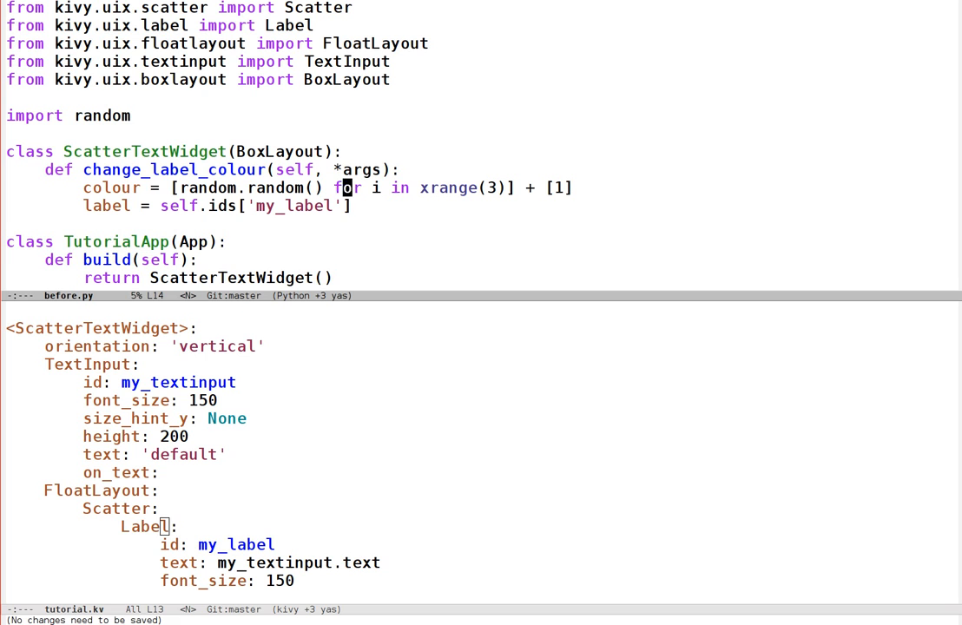
{"action": "type", "text": "label"}
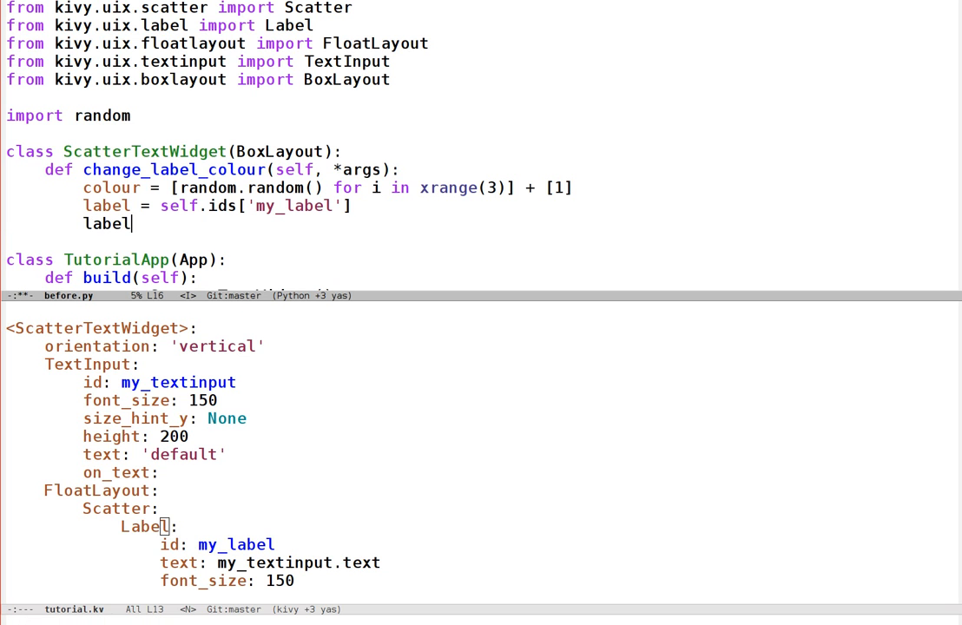
{"action": "type", "text": ".color = colour"}
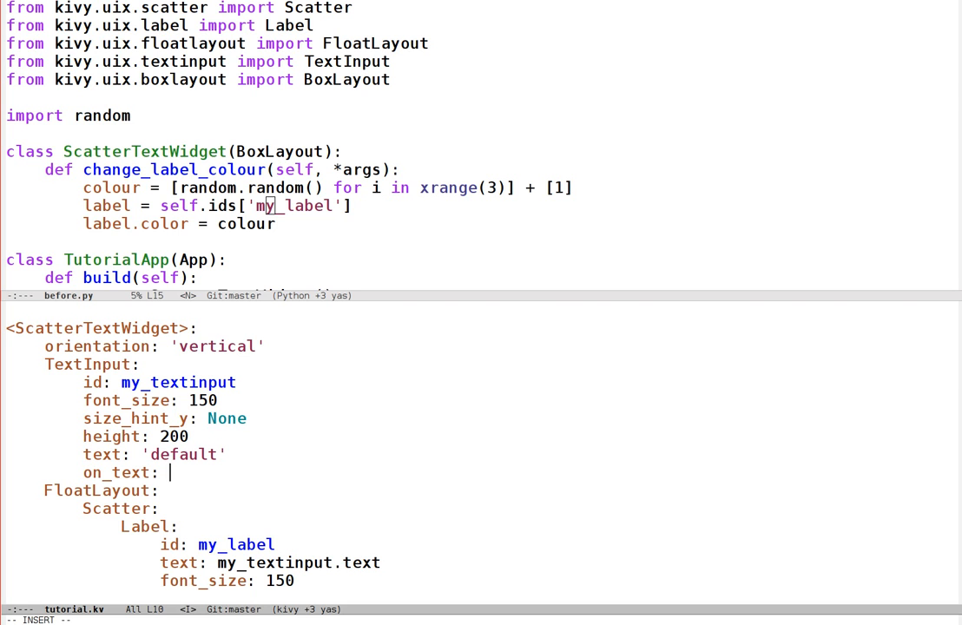
Step: Set on_text: root.change_label_colour(...) in tutorial.kv to hook the event to the method
{"action": "type", "text": "root."}
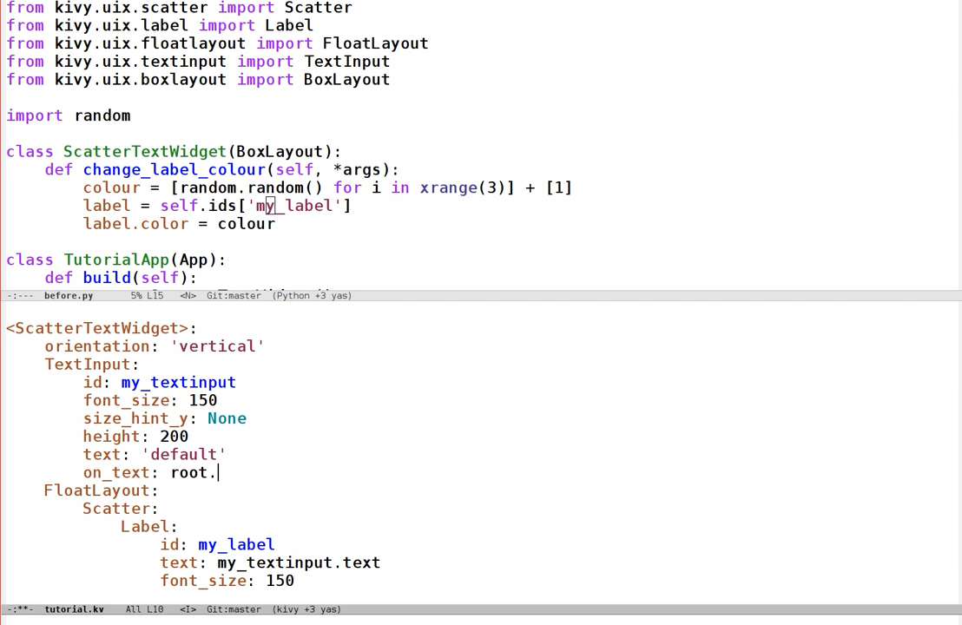
{"action": "type", "text": "change_label"}
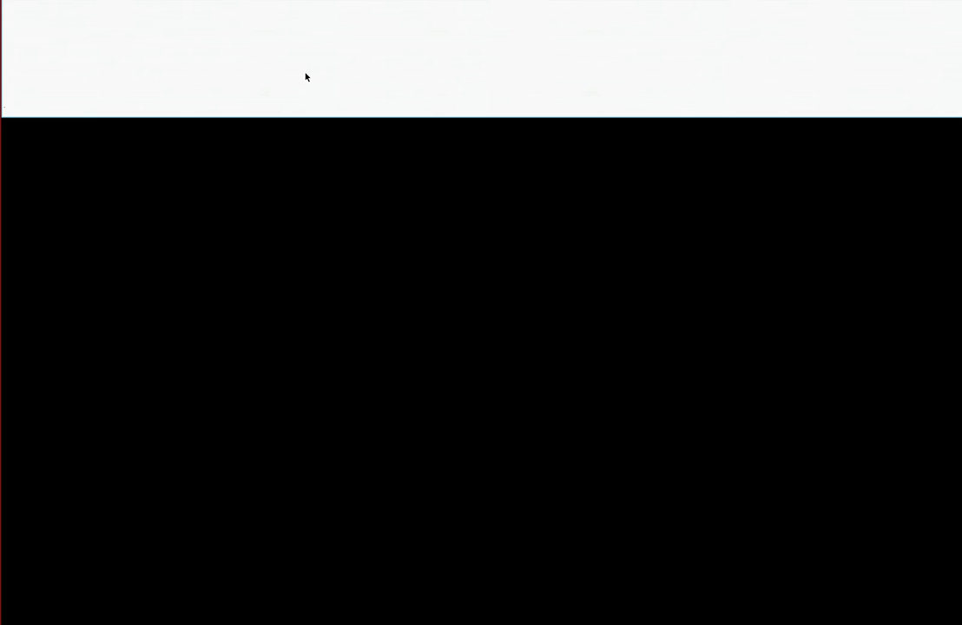
Step: Enter text starting 'char' in the running app's TextInput so the label echoes it
{"action": "type", "text": "change colou"}
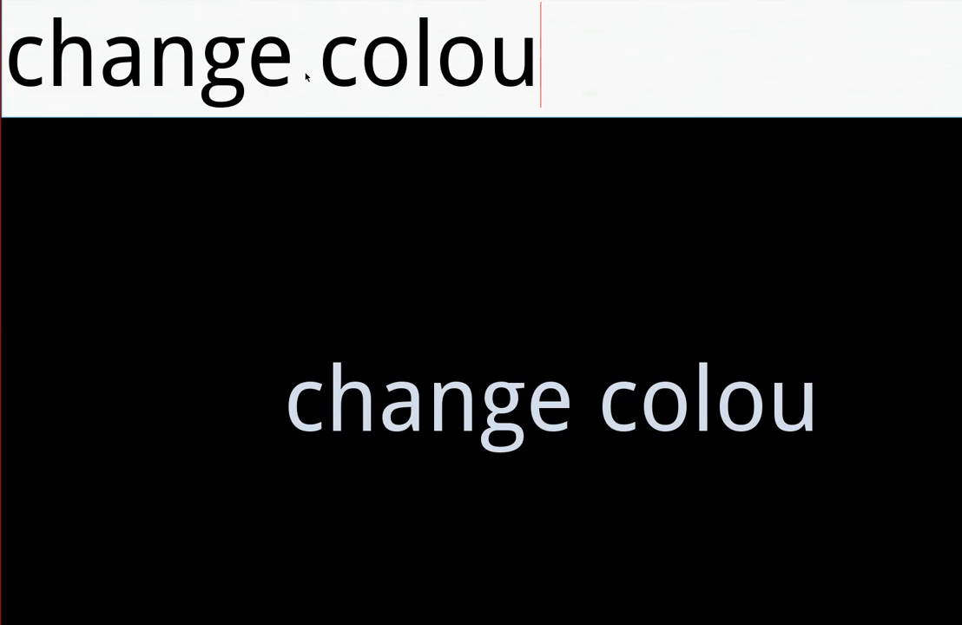
{"action": "type", "text": "r"}
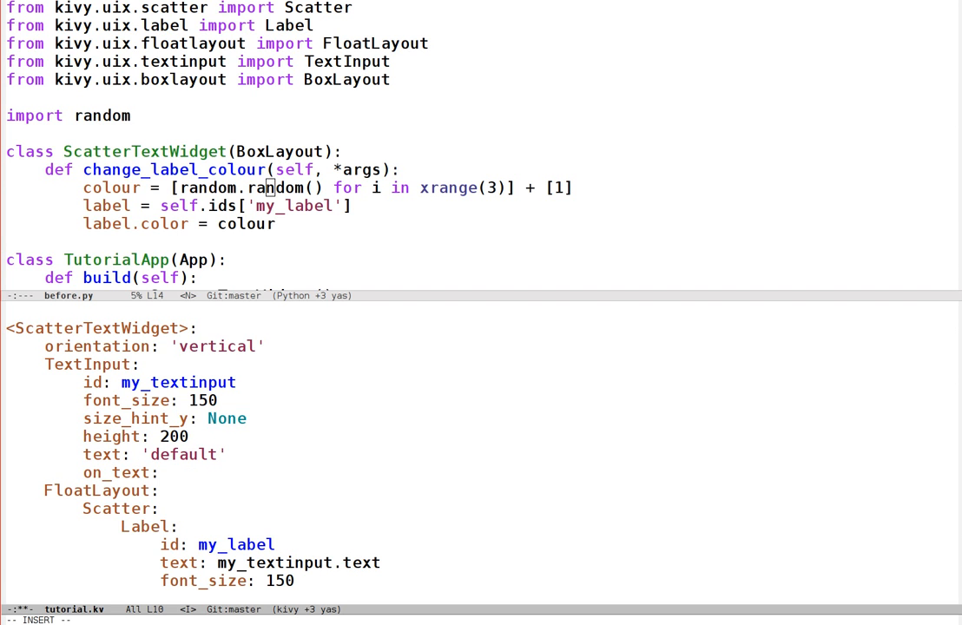
Step: Write on_text: my_label.color = [random.random() for i in xrange(3)] + [1] inline in tutorial.kv
{"action": "type", "text": "my"}
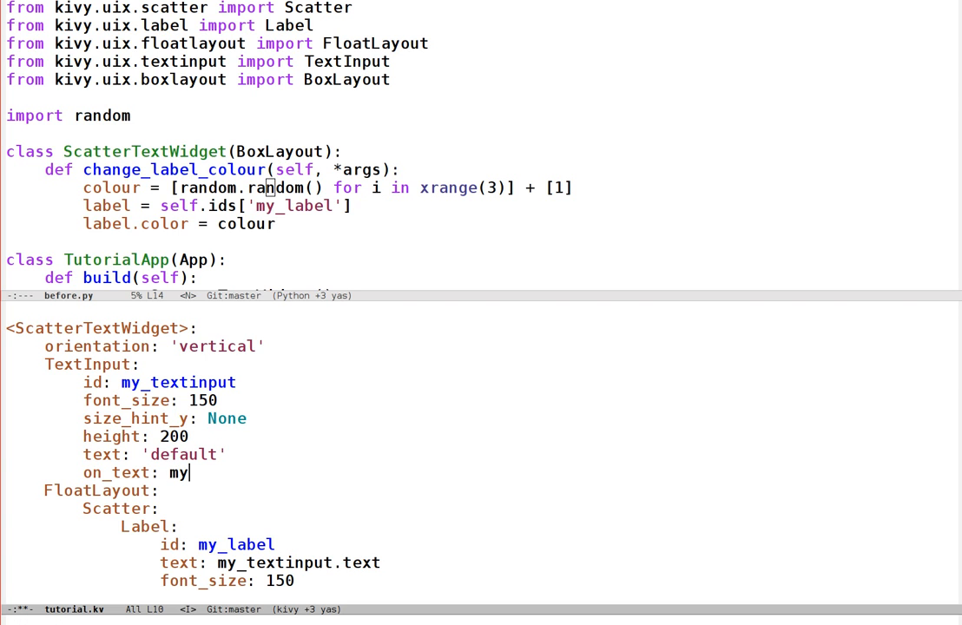
{"action": "type", "text": "_label."}
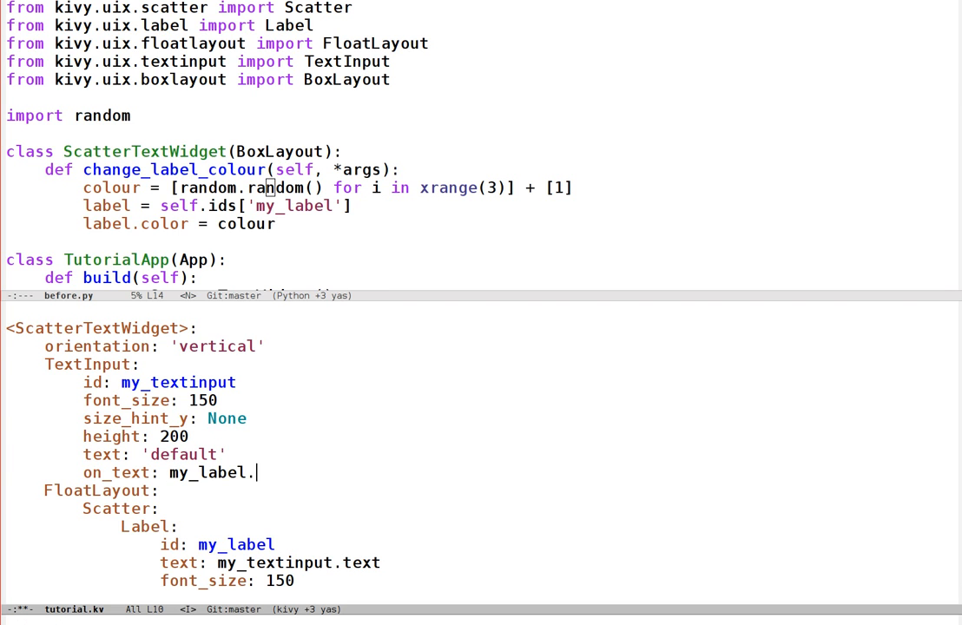
{"action": "type", "text": "color = ["}
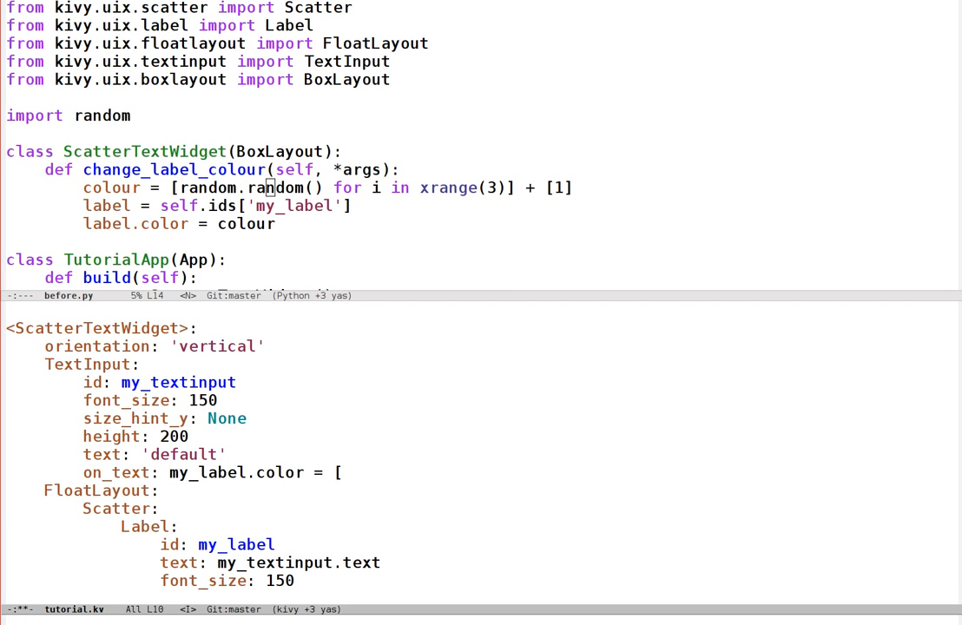
{"action": "type", "text": "random.ra"}
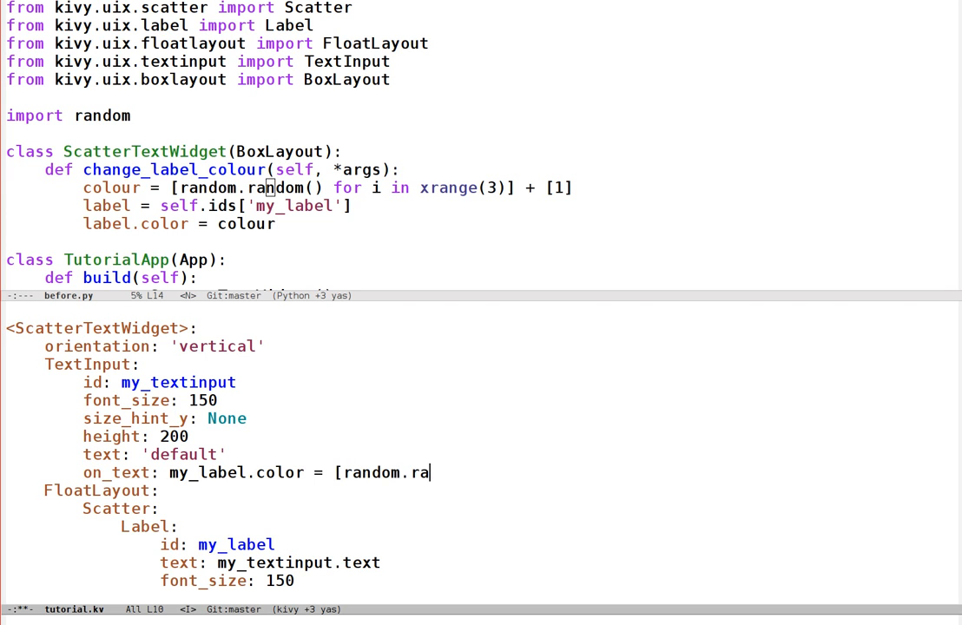
{"action": "type", "text": "ndom() for i in xrange(3"}
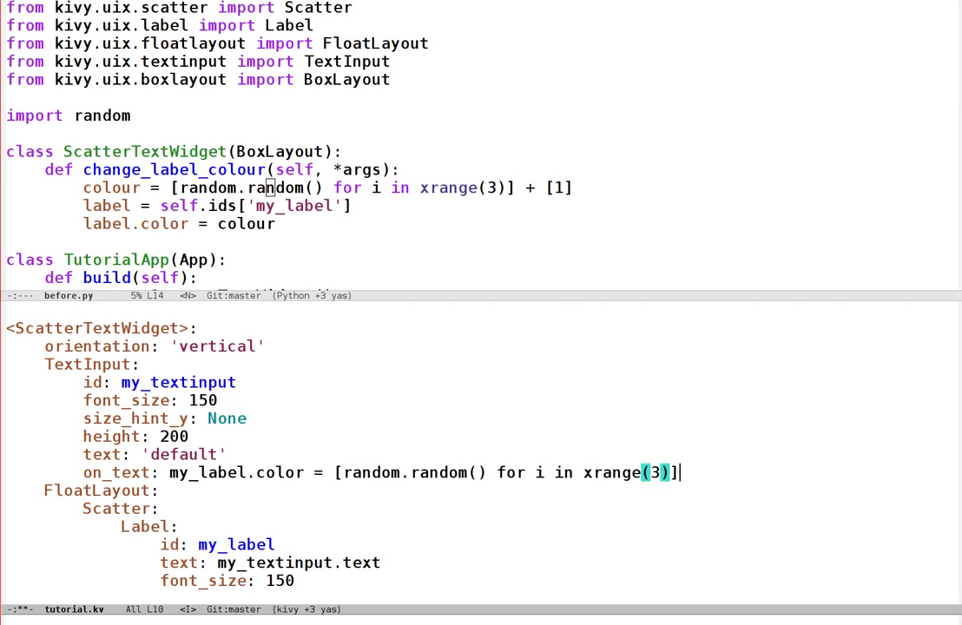
{"action": "type", "text": "+ [1]"}
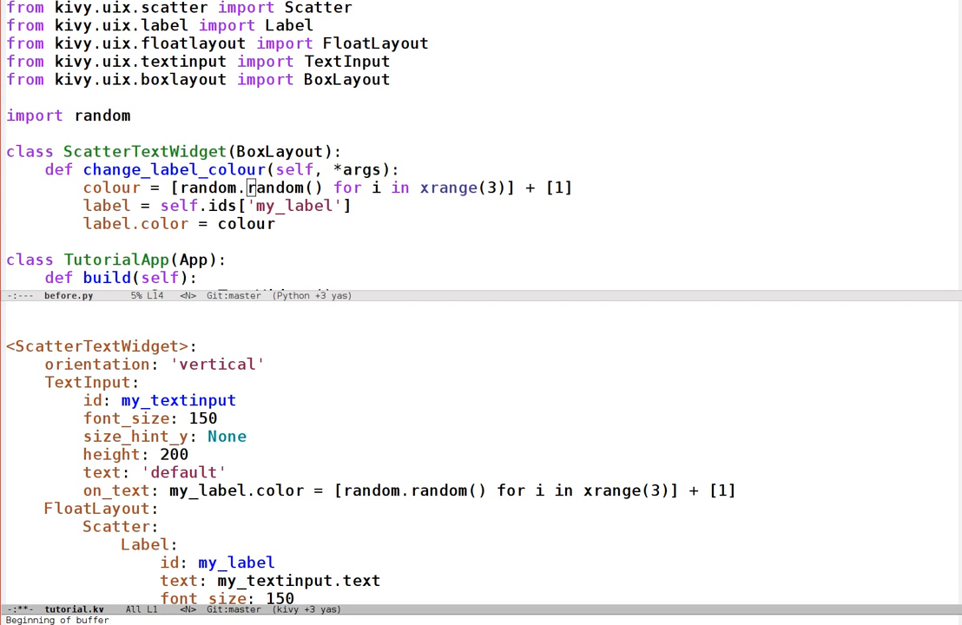
Step: Head tutorial.kv with '#:import random random' above <ScatterTextWidget>, after a keyword/module_name template line
{"action": "key", "text": "i"}
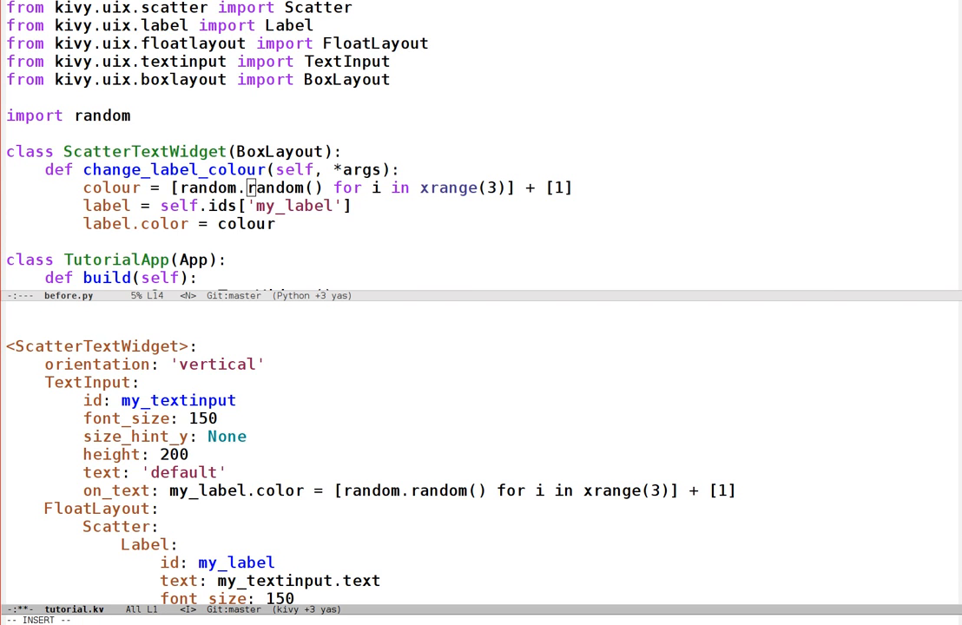
{"action": "type", "text": "#:import"}
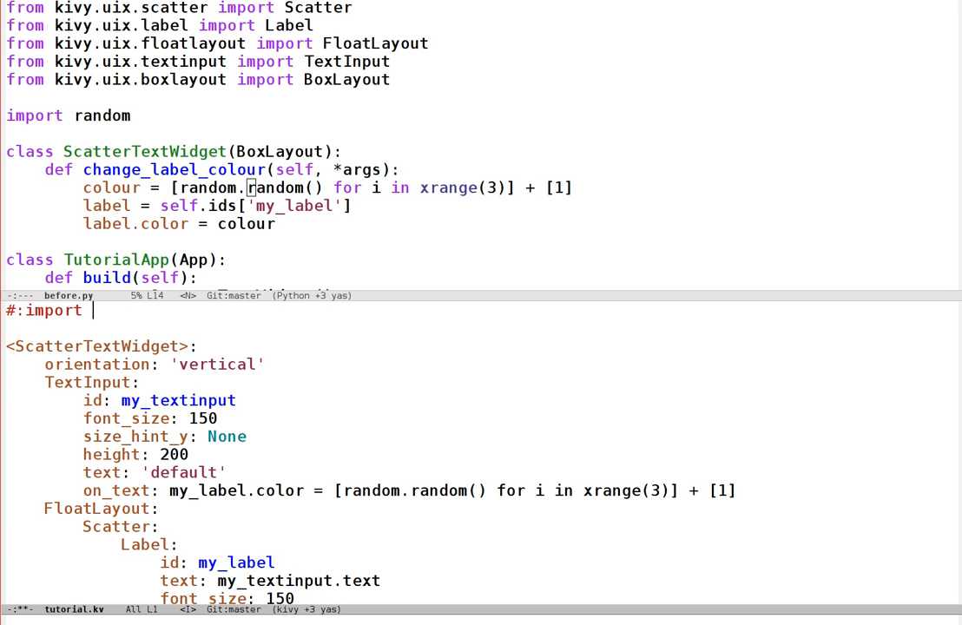
{"action": "type", "text": "keyword"}
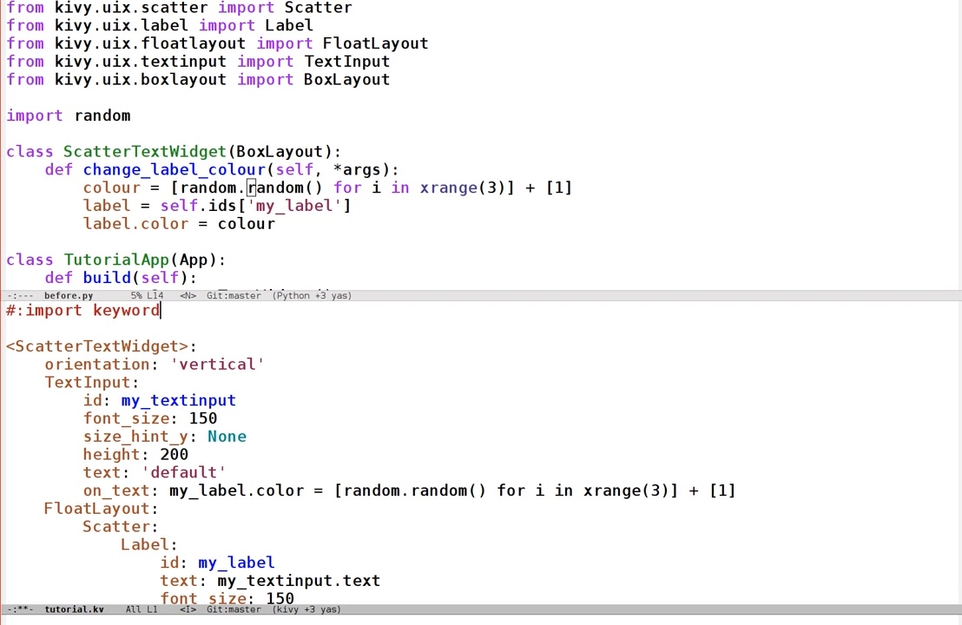
{"action": "type", "text": "module_name"}
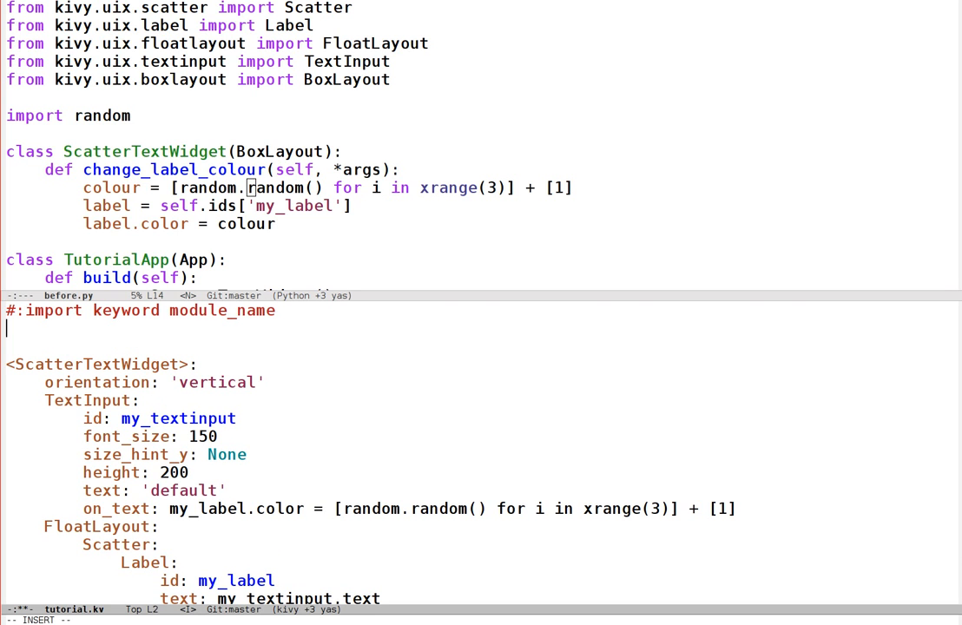
{"action": "type", "text": "#:import"}
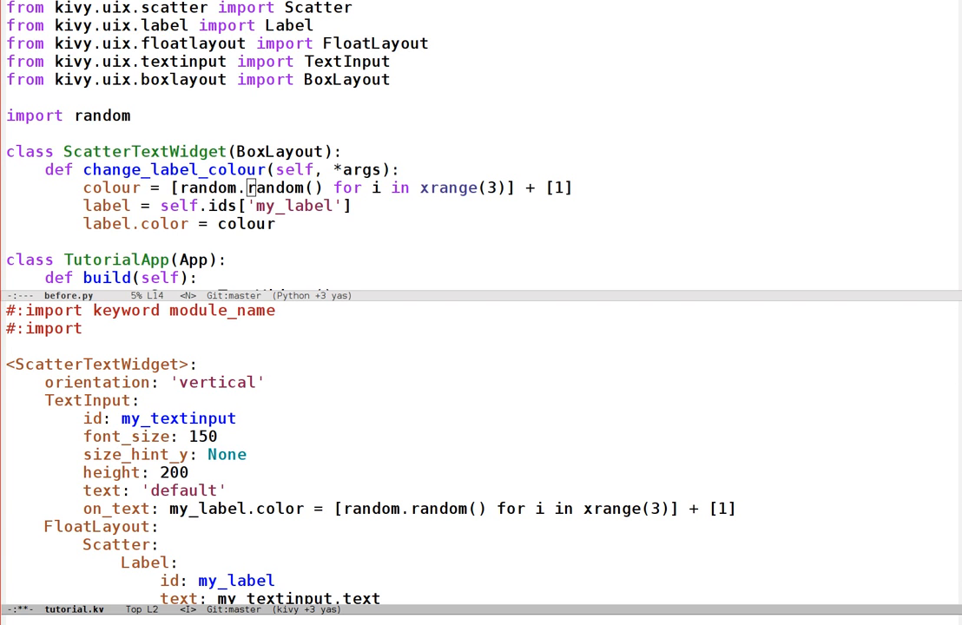
{"action": "type", "text": "random random"}
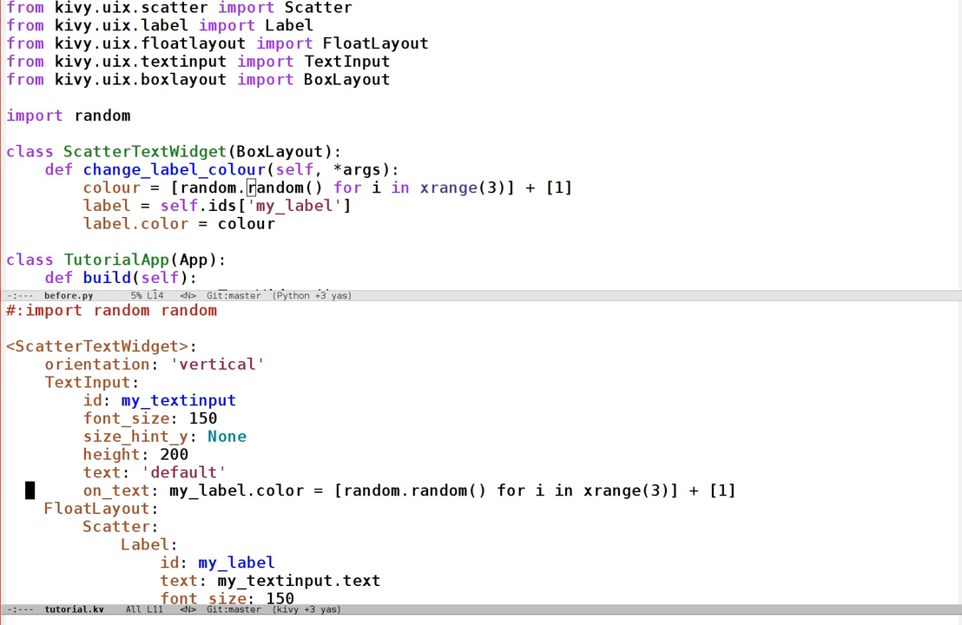
{"action": "left_click", "coordinate": [145, 490]}
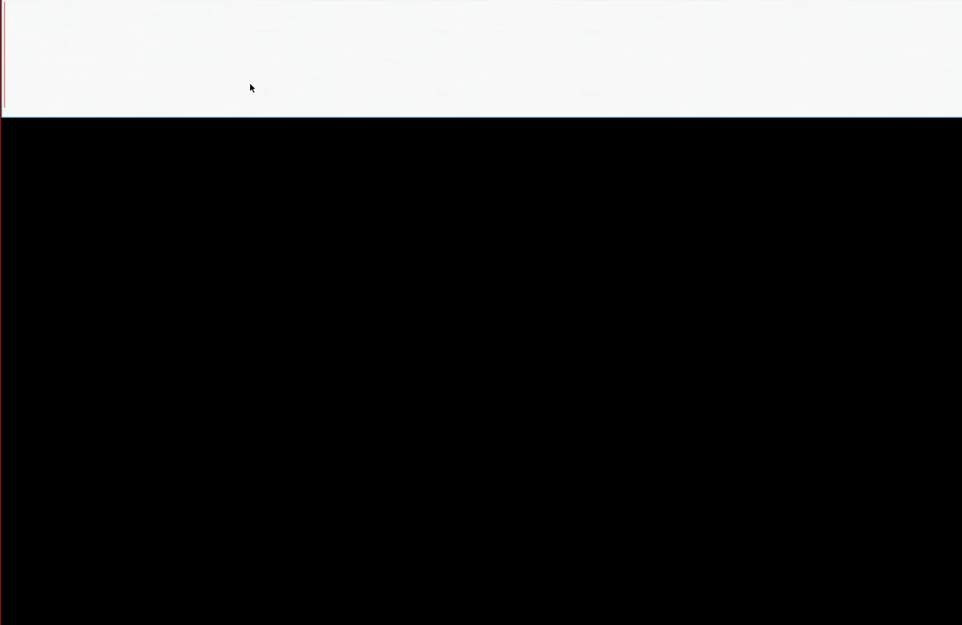
Step: Enter 'simple example' in the app's TextInput and watch the label recolour randomly
{"action": "type", "text": "simple"}
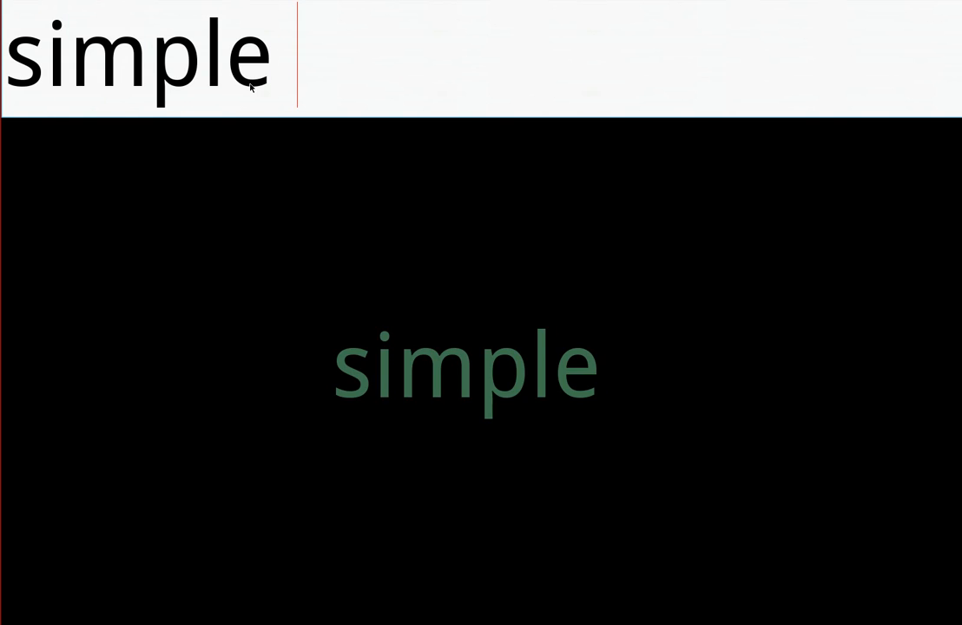
{"action": "type", "text": "example"}
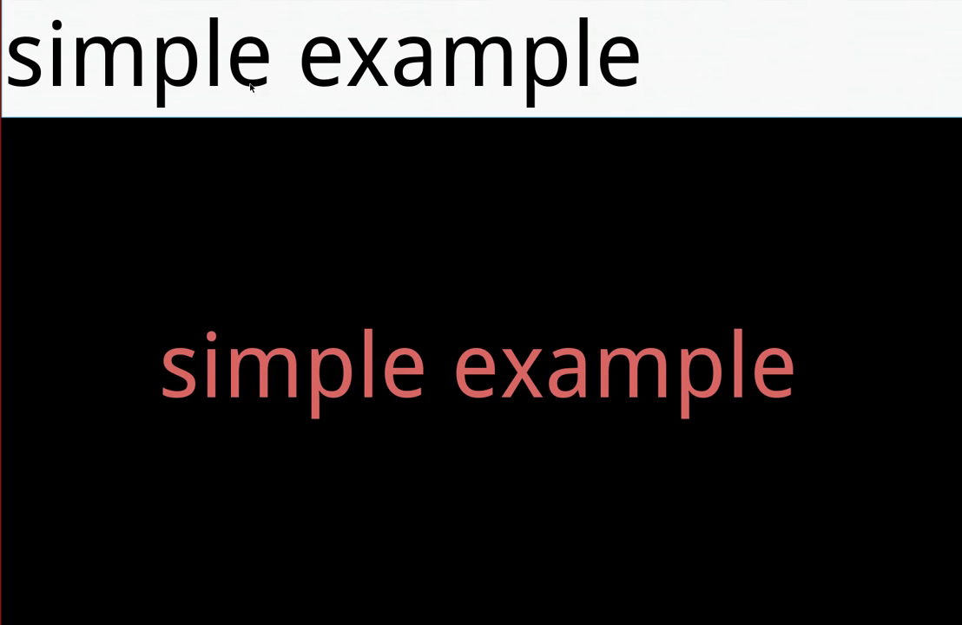